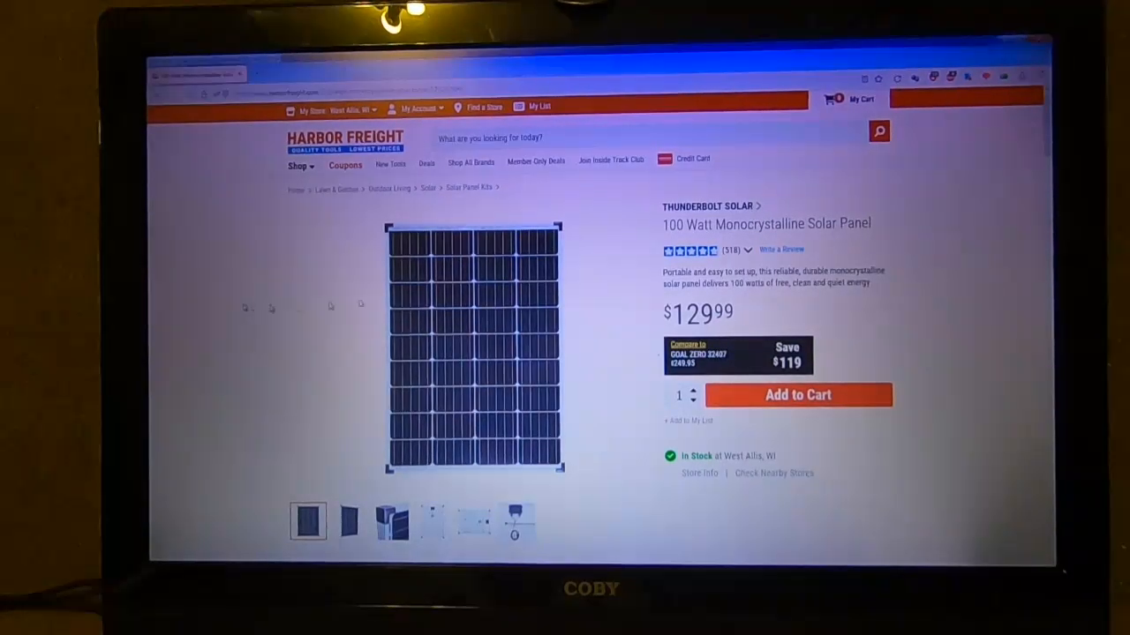
Jump from the star rating link to the solar panel's 5-star customer reviews.
left_click(747, 250)
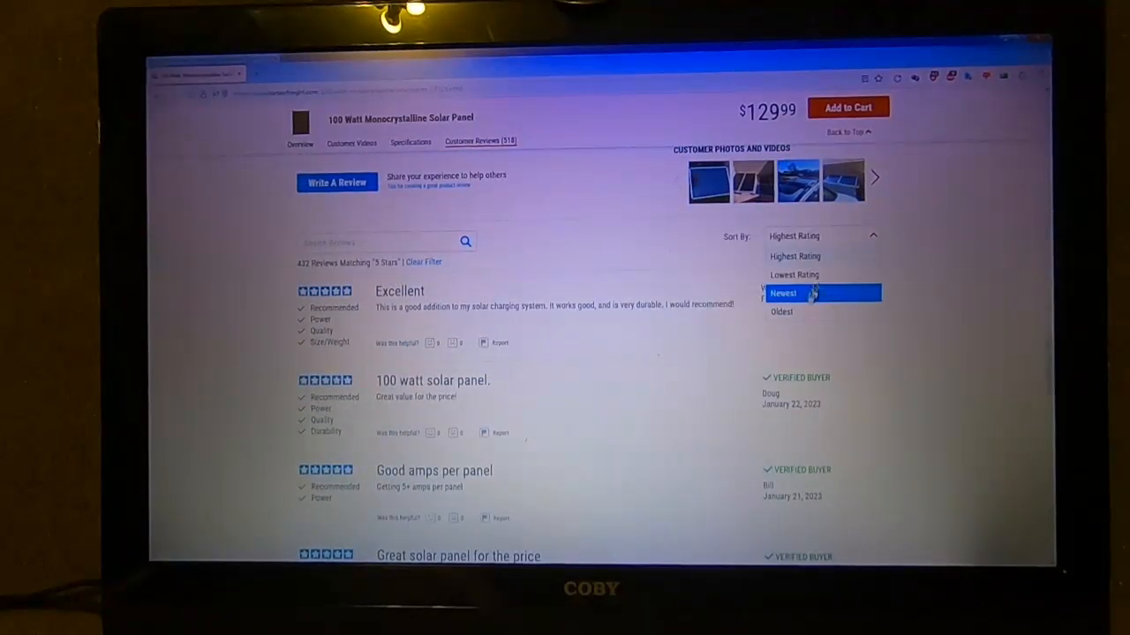
Sort the 5-star reviews by Newest and read down to Show 20 More Reviews.
left_click(783, 294)
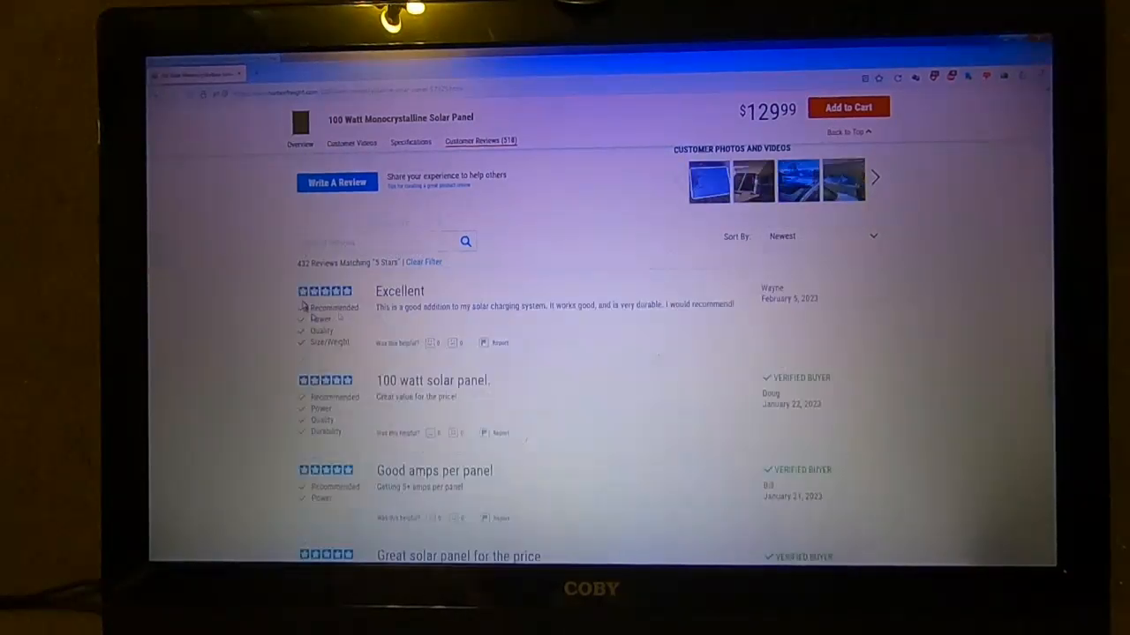
scroll("down", 3)
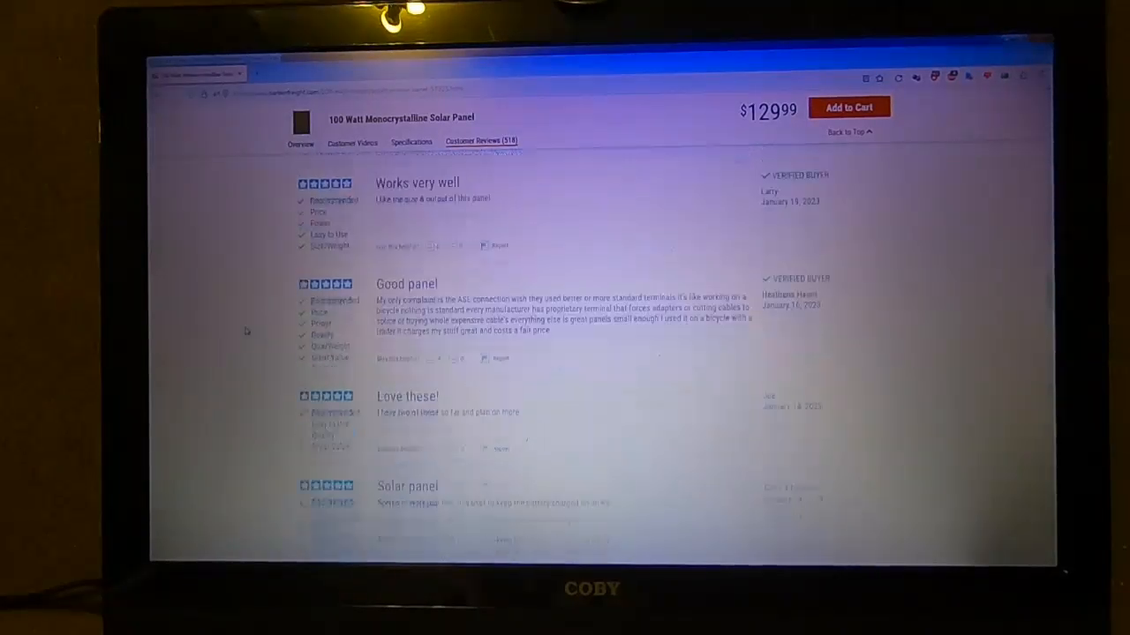
scroll("down", 3)
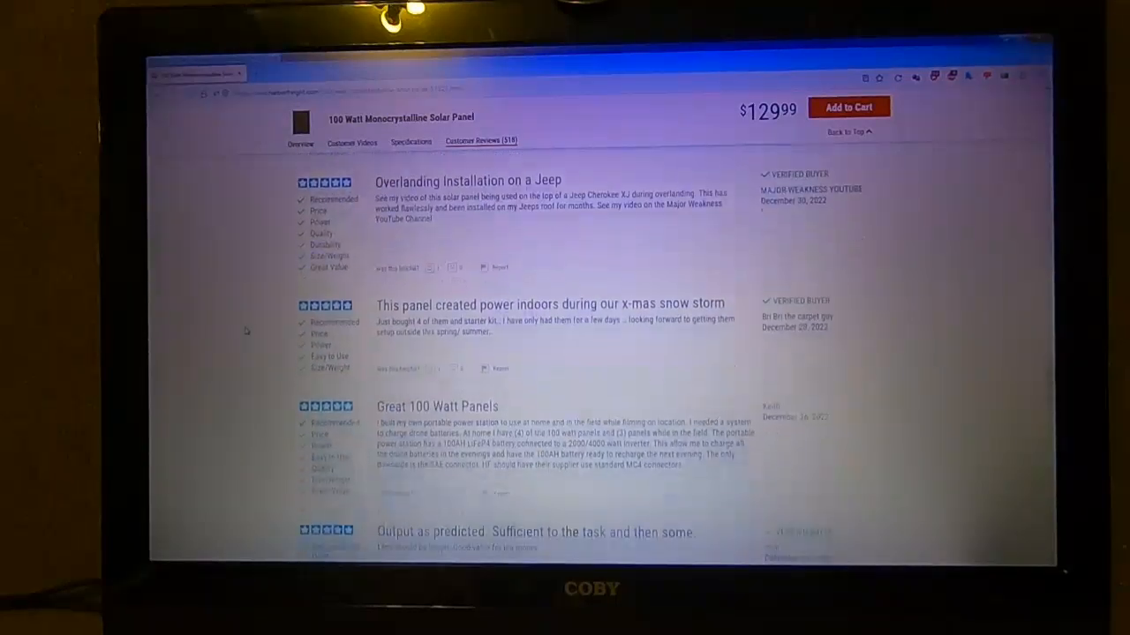
scroll("down", 3)
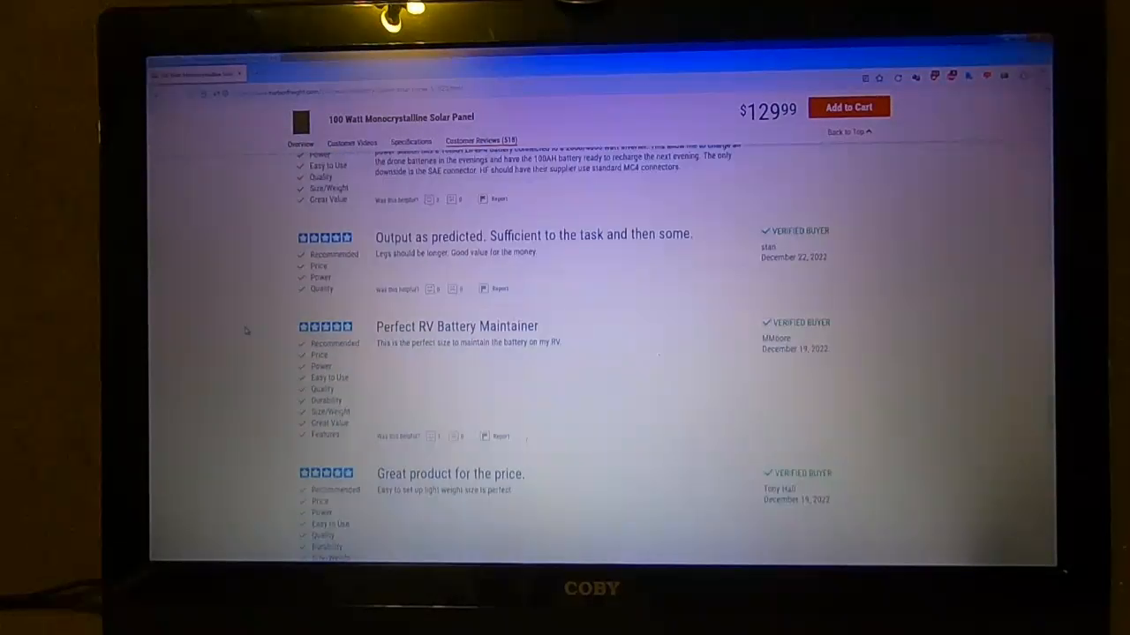
scroll("down", 3)
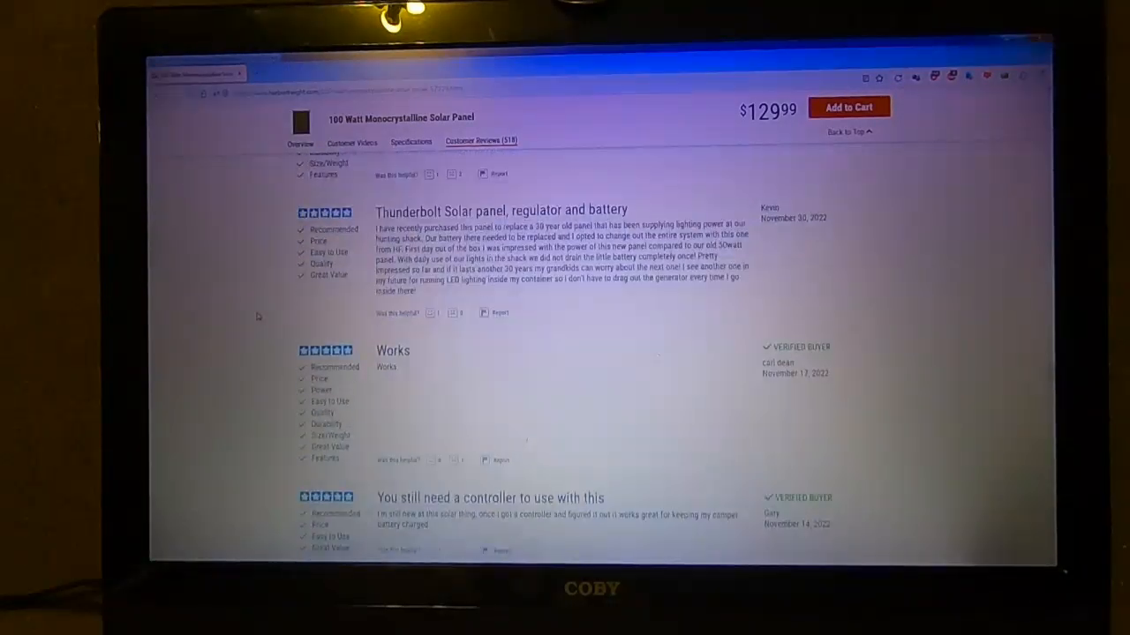
scroll("down", 3)
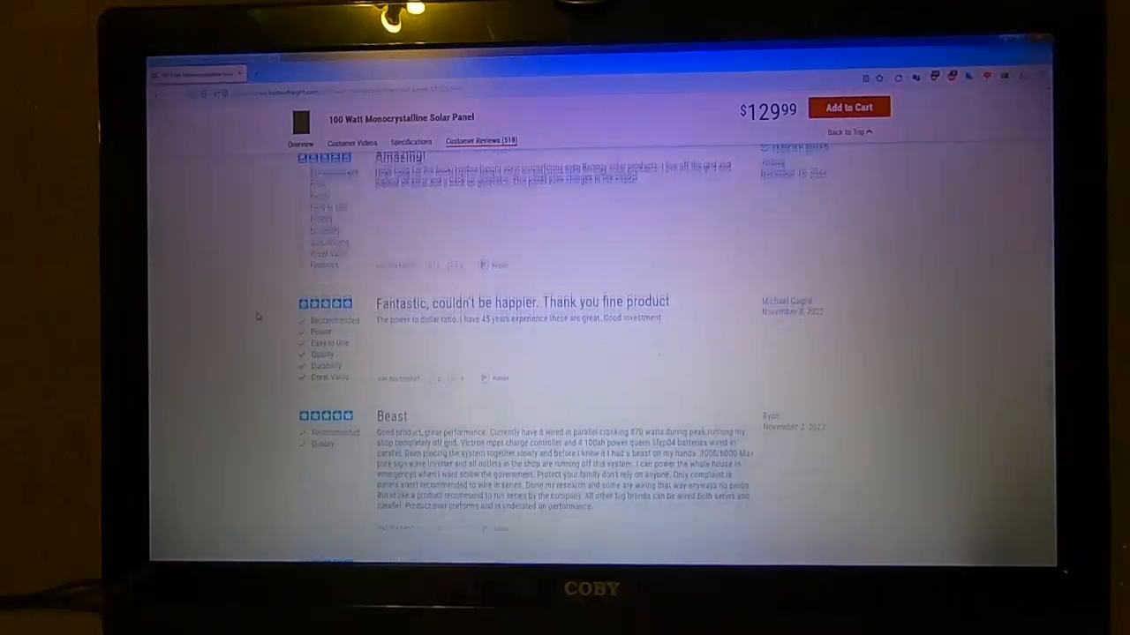
scroll("down", 3)
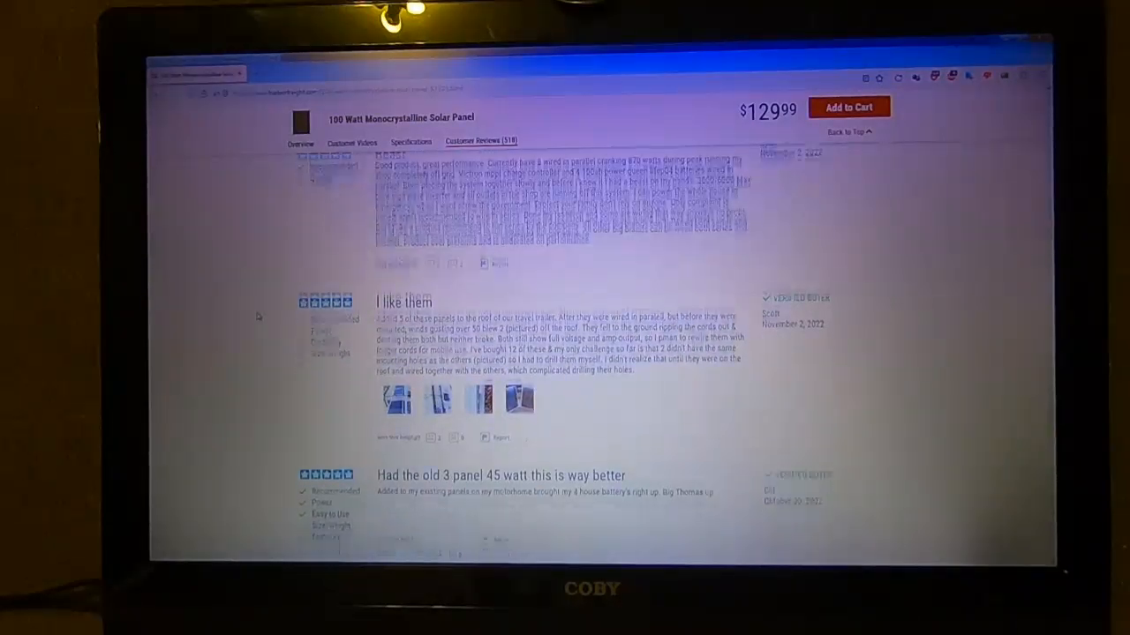
scroll("down", 3)
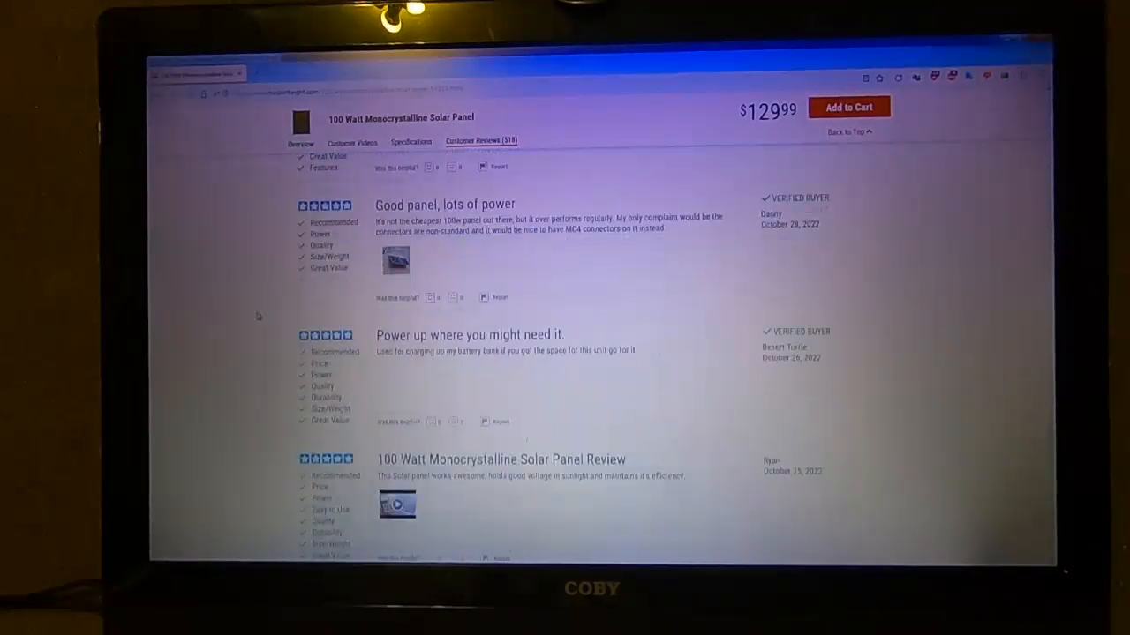
scroll("down", 3)
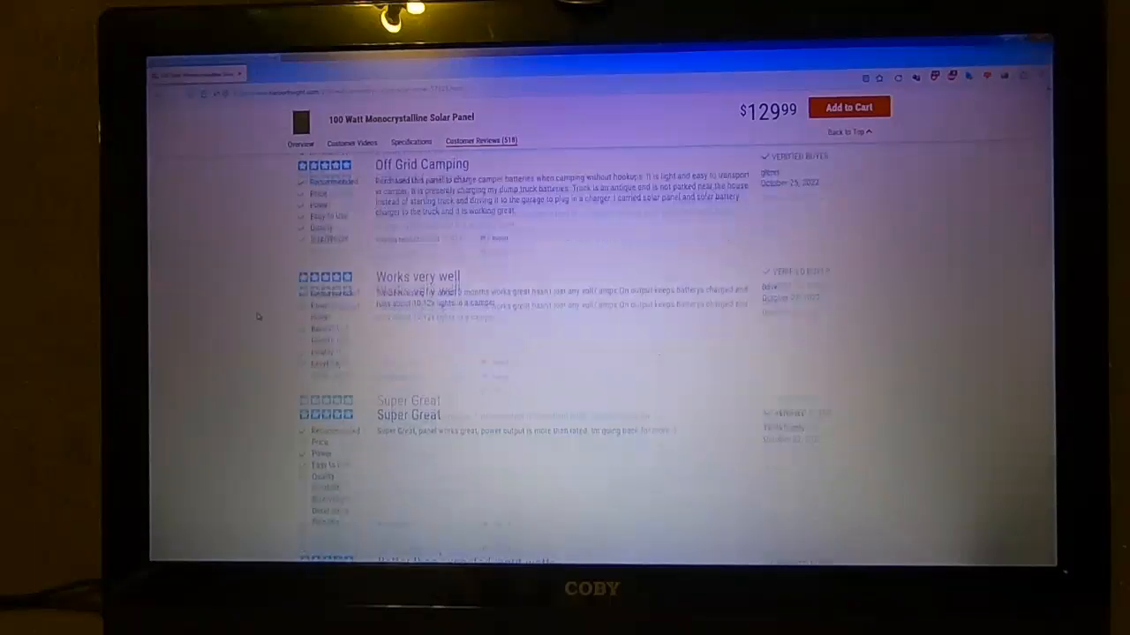
scroll("down", 3)
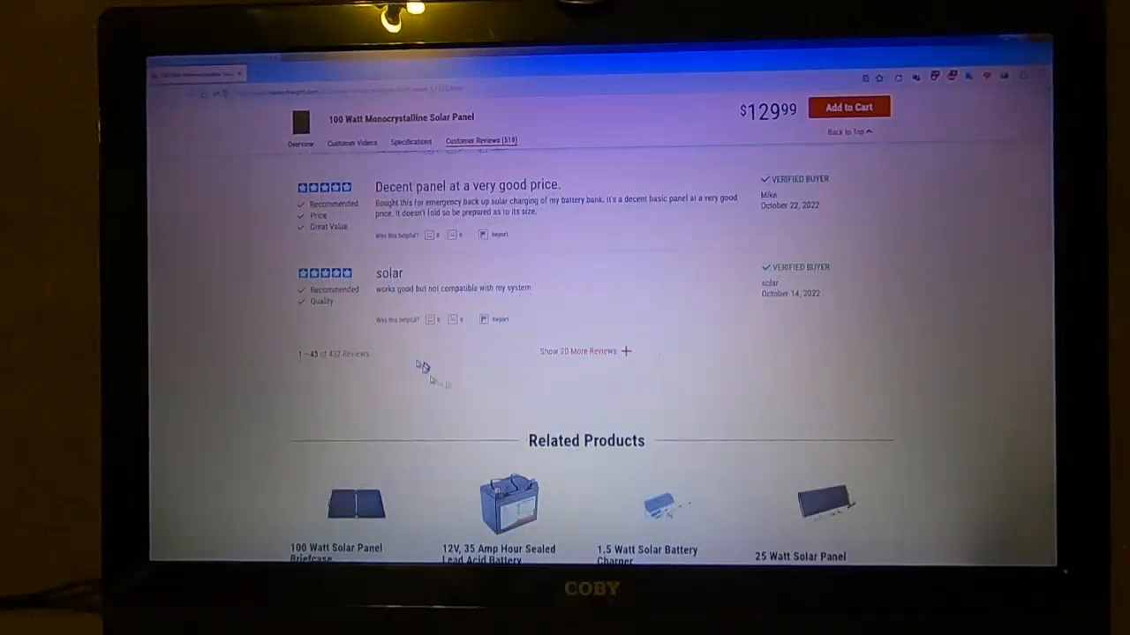
Load 20 more reviews and read down to the late September 2022 ones.
left_click(585, 351)
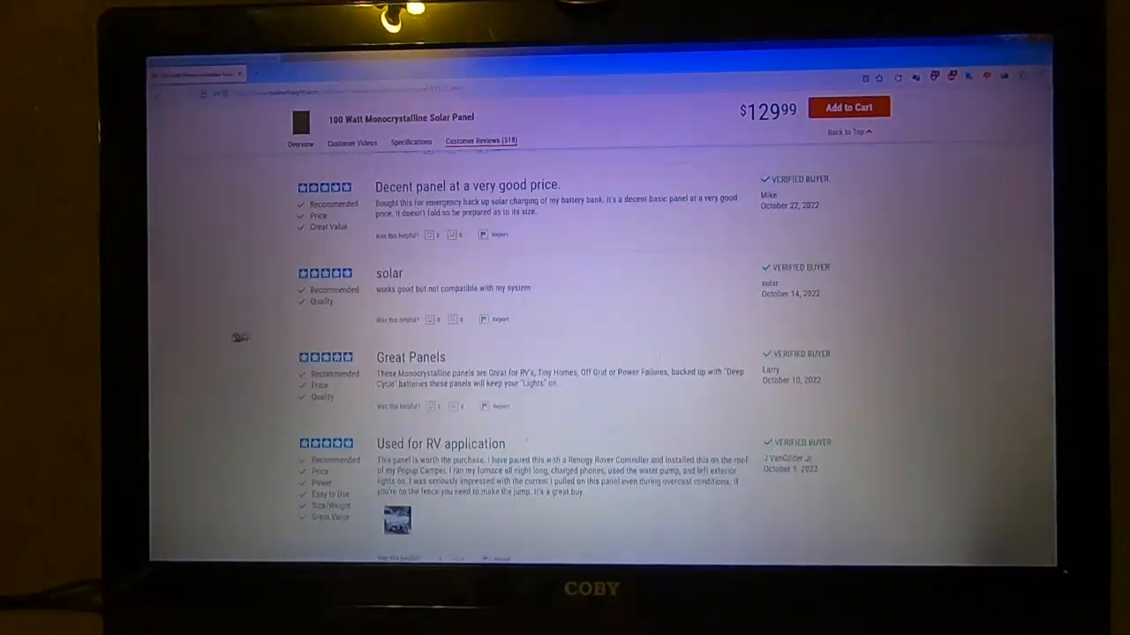
scroll("down", 3)
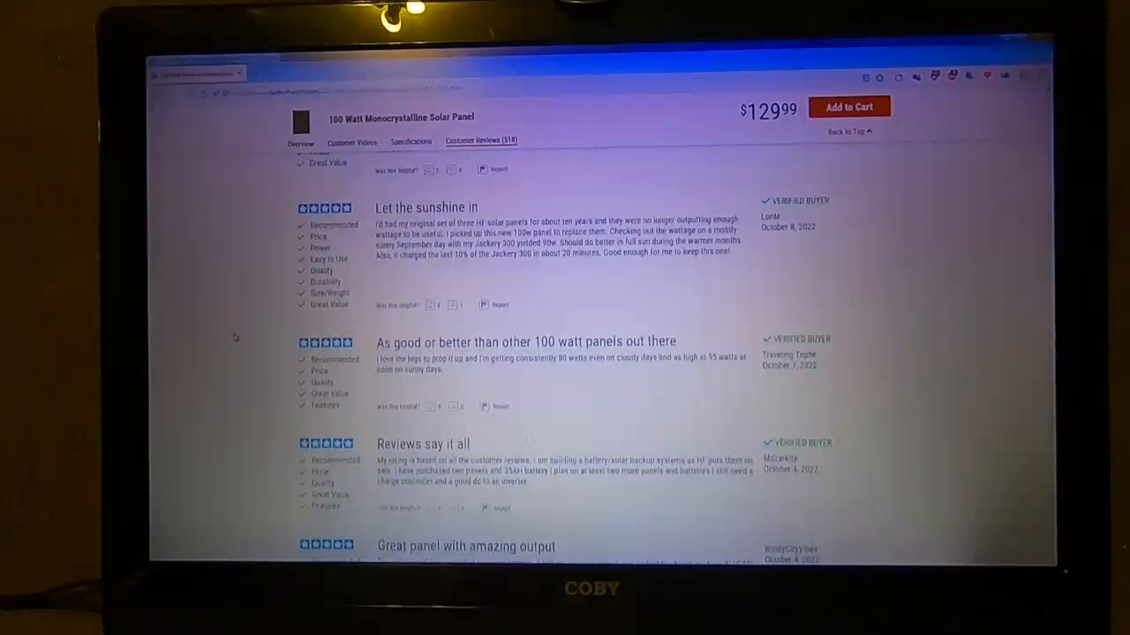
scroll("down", 3)
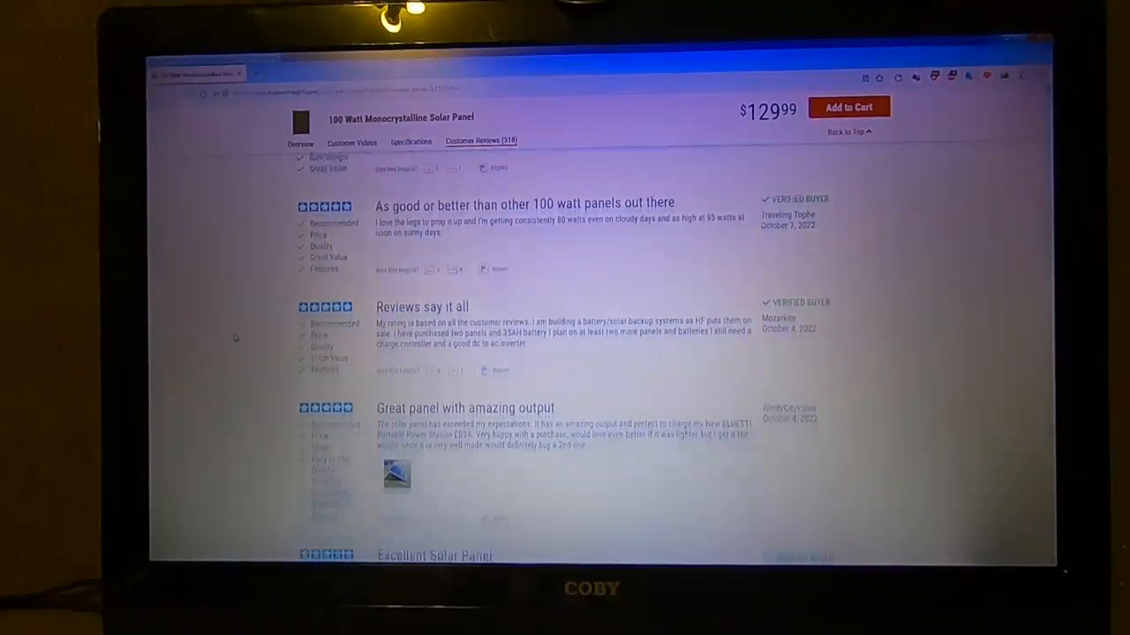
scroll("down", 3)
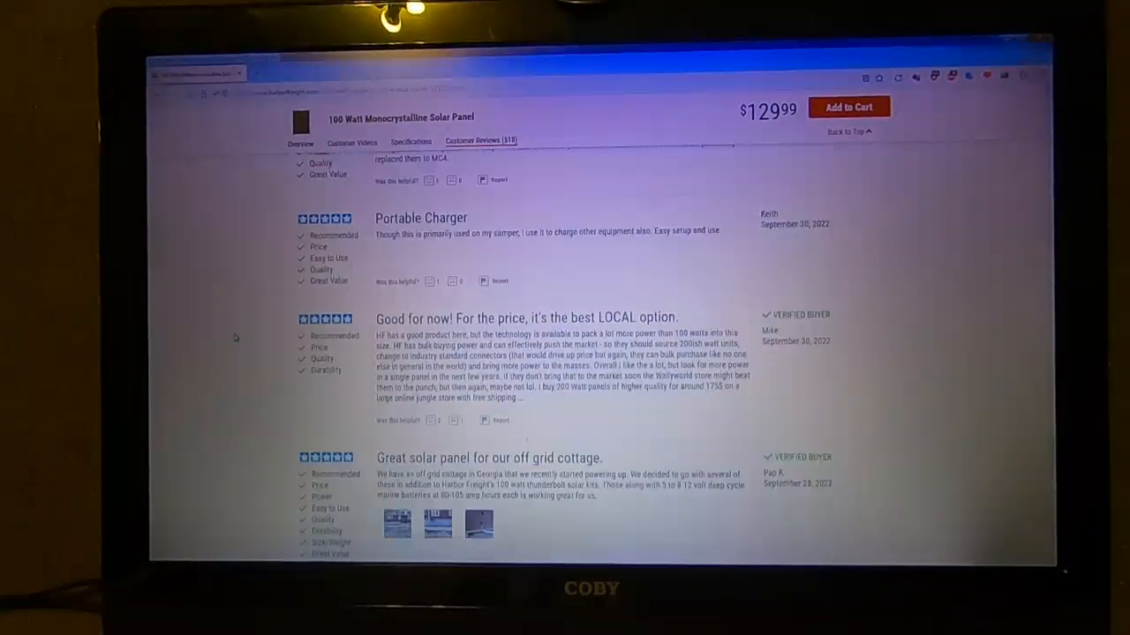
scroll("down", 3)
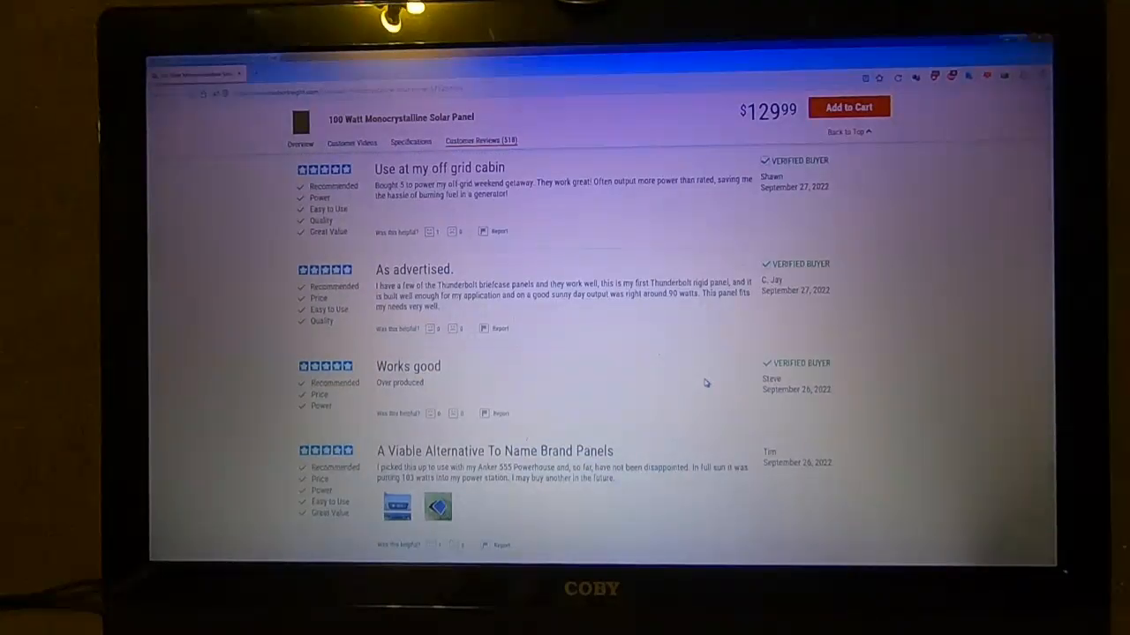
scroll("down", 3)
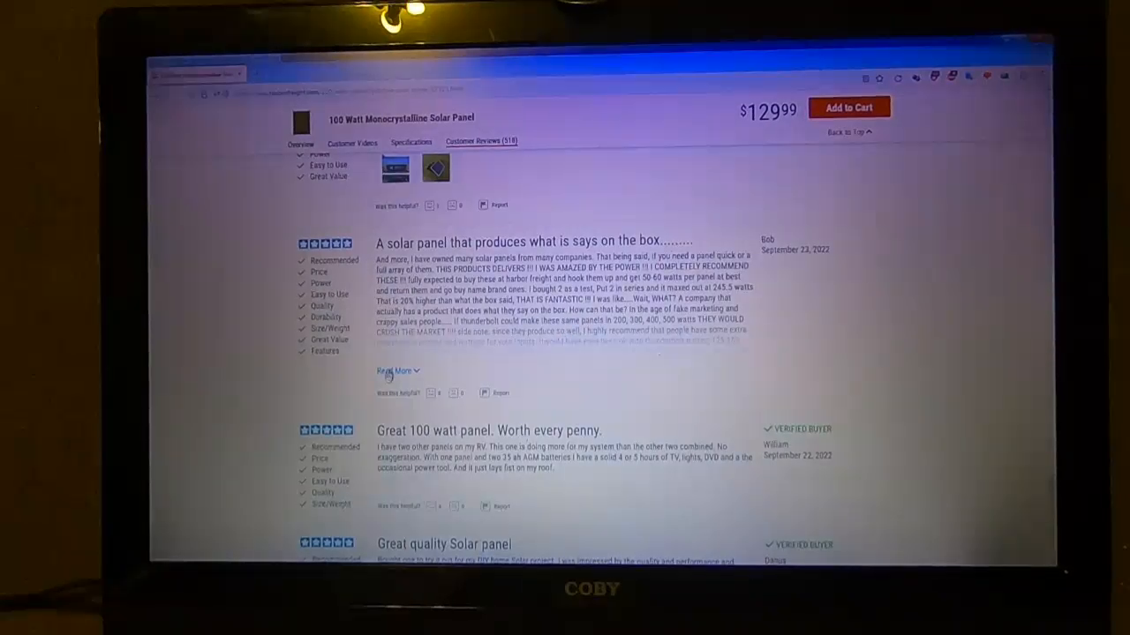
Expand 'A solar panel that produces what is says on the box' with Read More.
left_click(392, 370)
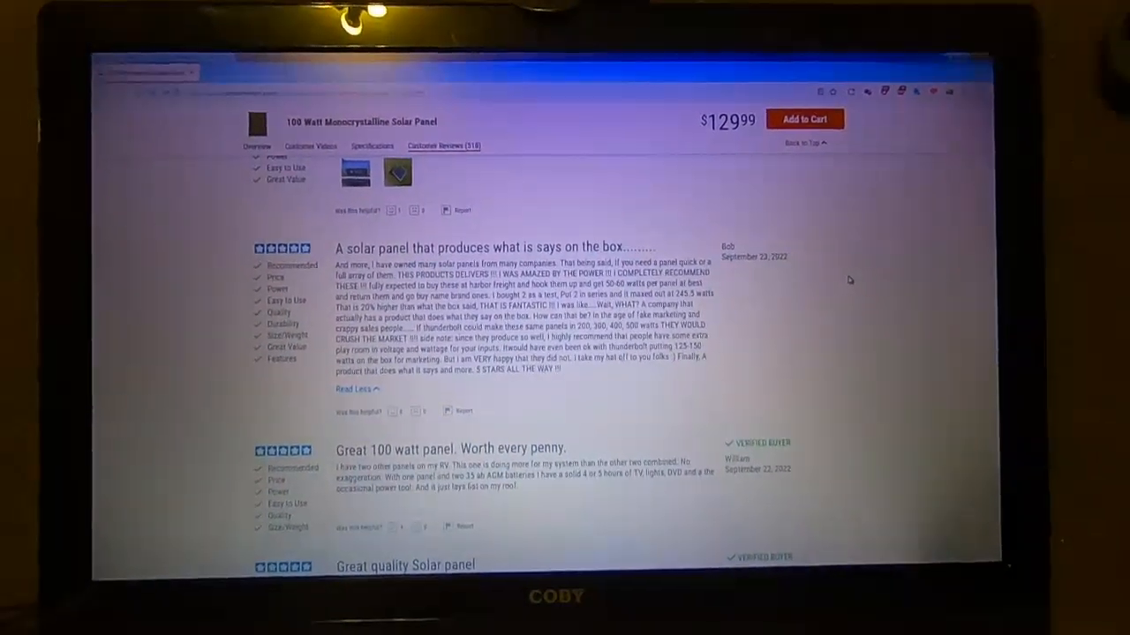
left_click_drag(335, 263, 719, 366)
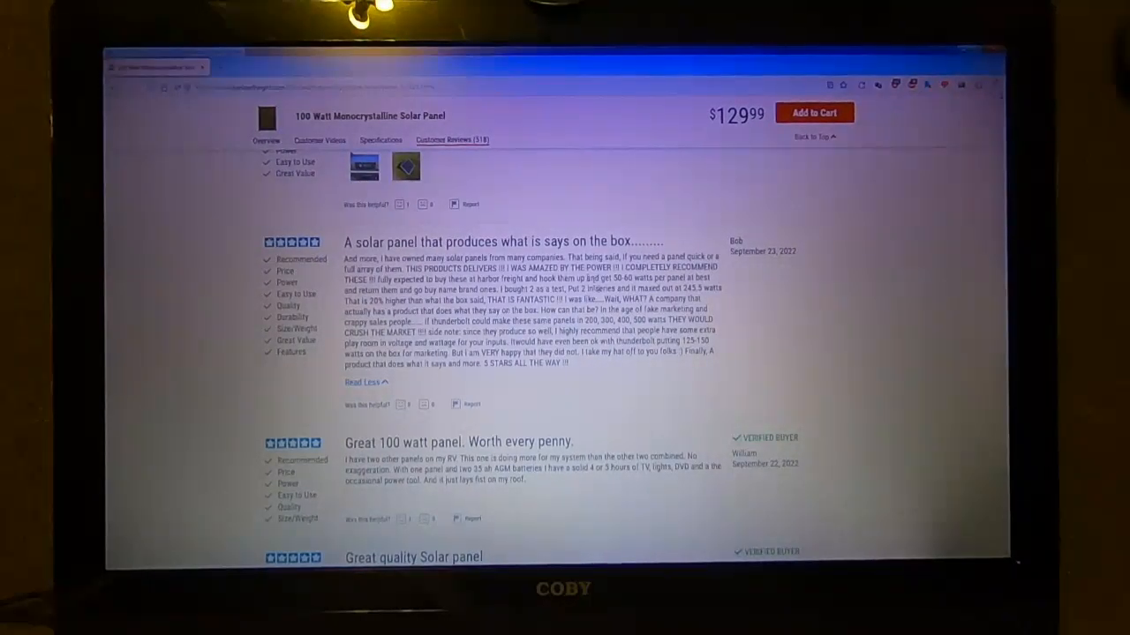
double_click(399, 242)
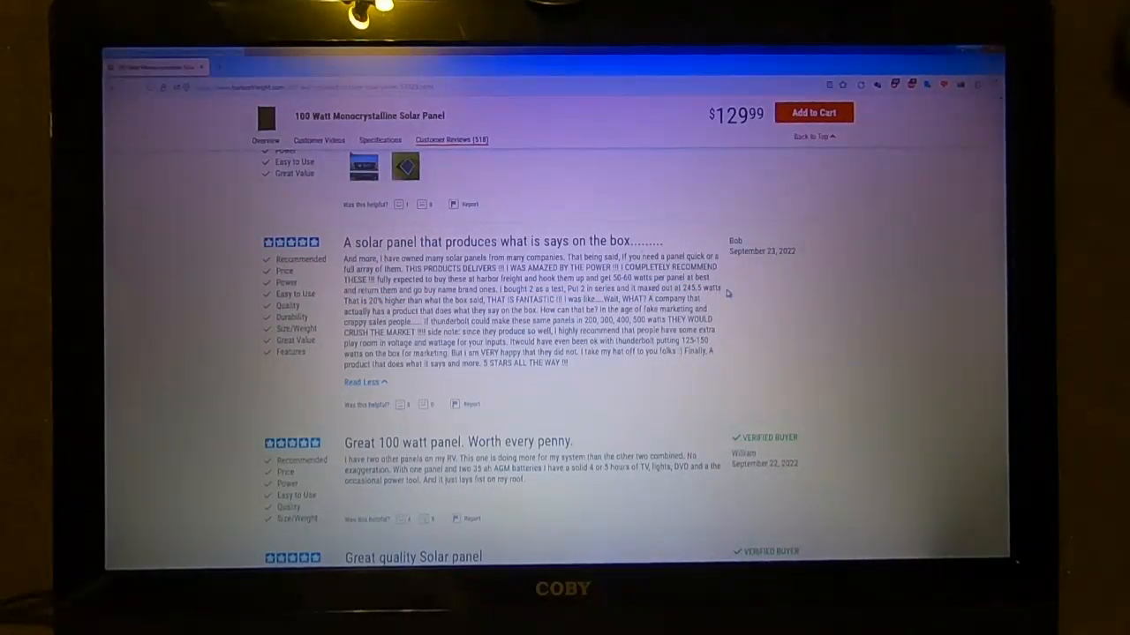
left_click_drag(651, 288, 719, 287)
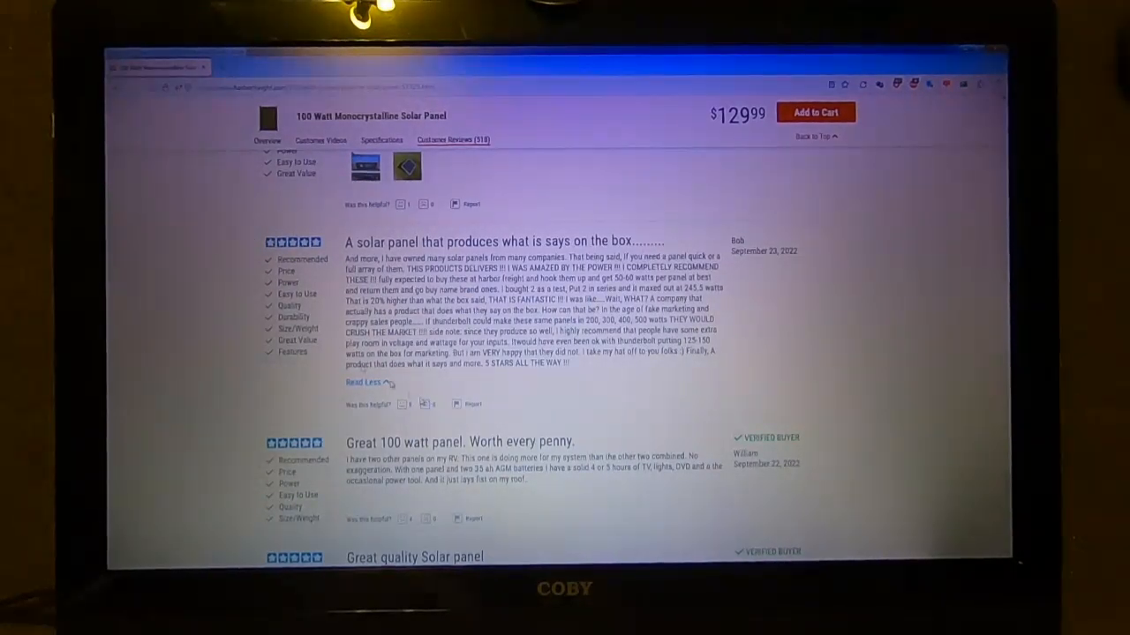
Scroll to the page top showing the panel photo, $129.99 price and stock status.
scroll("down", 3)
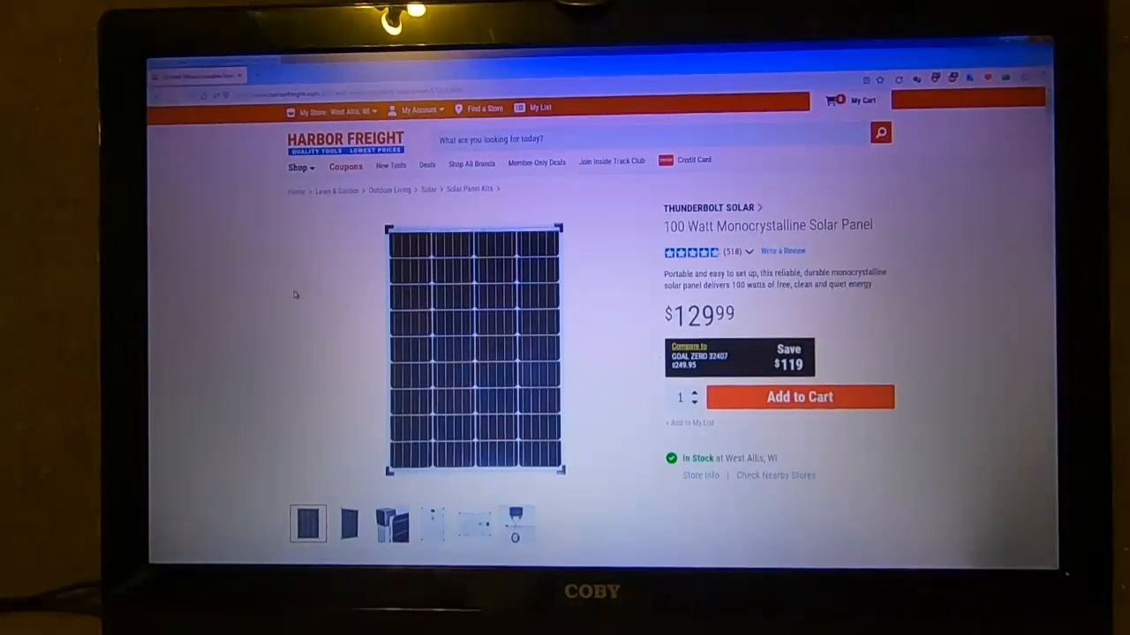
Filter the 4.8-rated customer reviews using the '5 Stars' bar (432 matches).
scroll("down", 3)
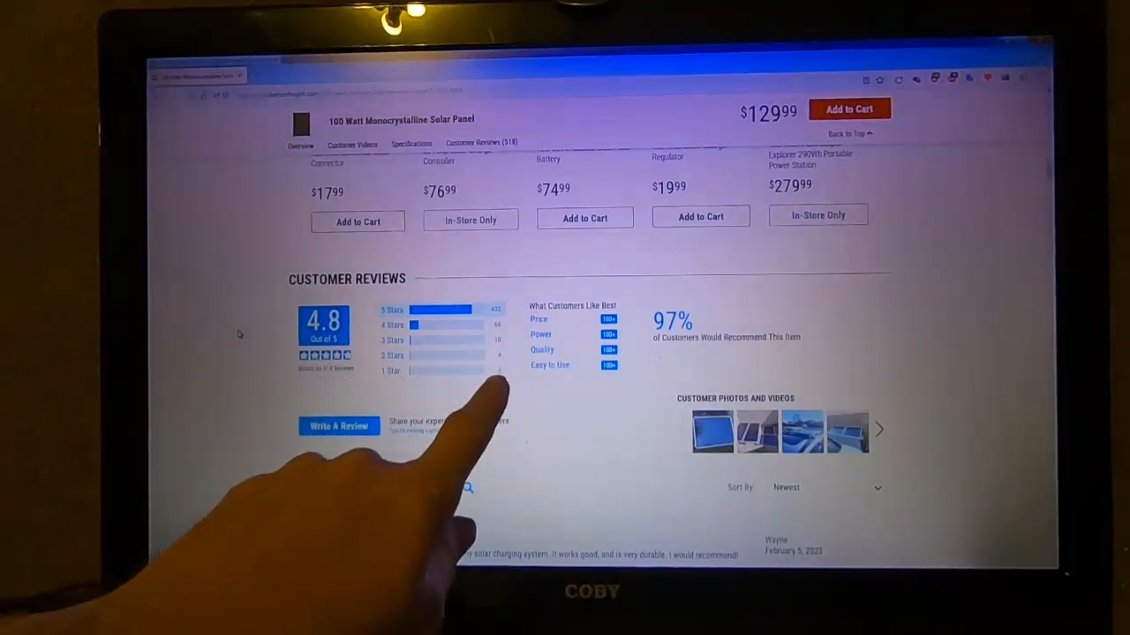
left_click(442, 310)
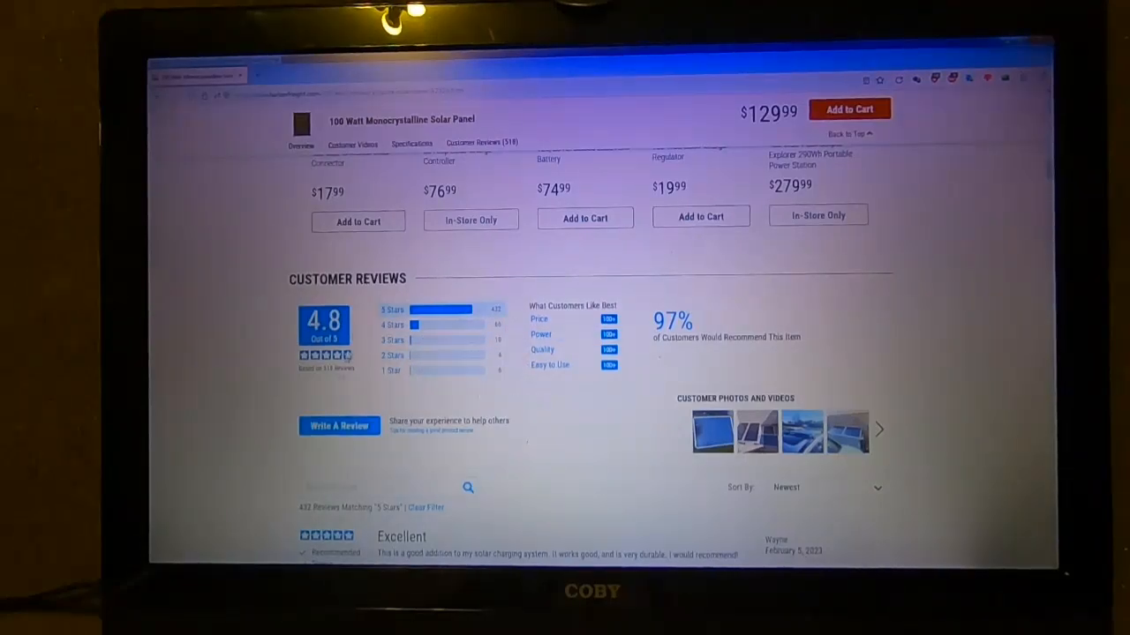
Open the solar panel's product image full size in the lightbox gallery.
left_click(352, 143)
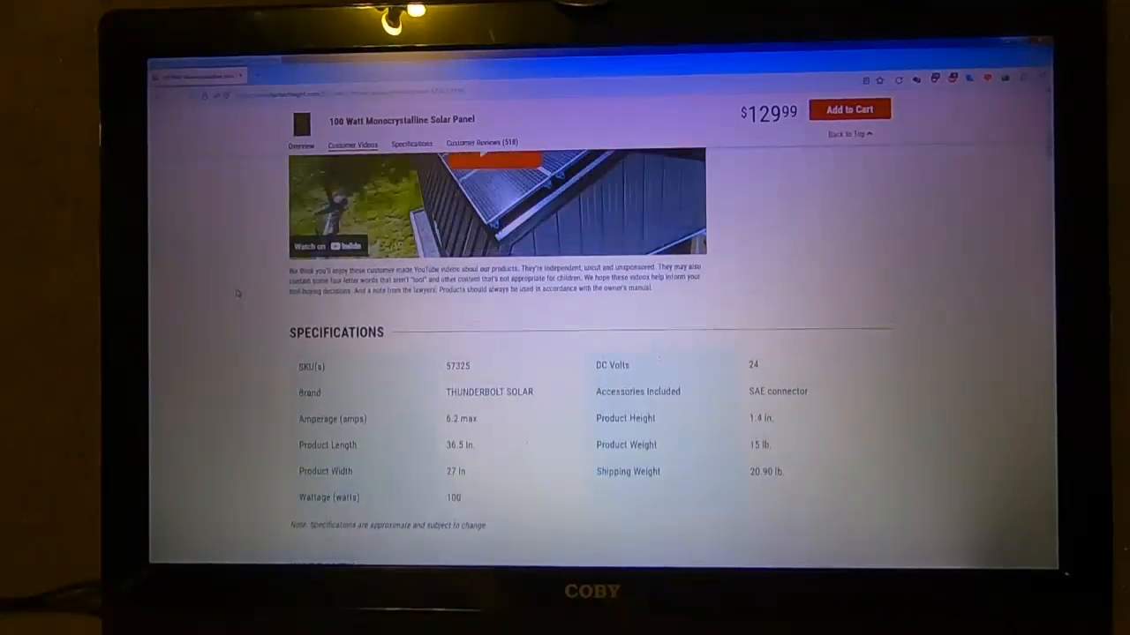
scroll("down", 3)
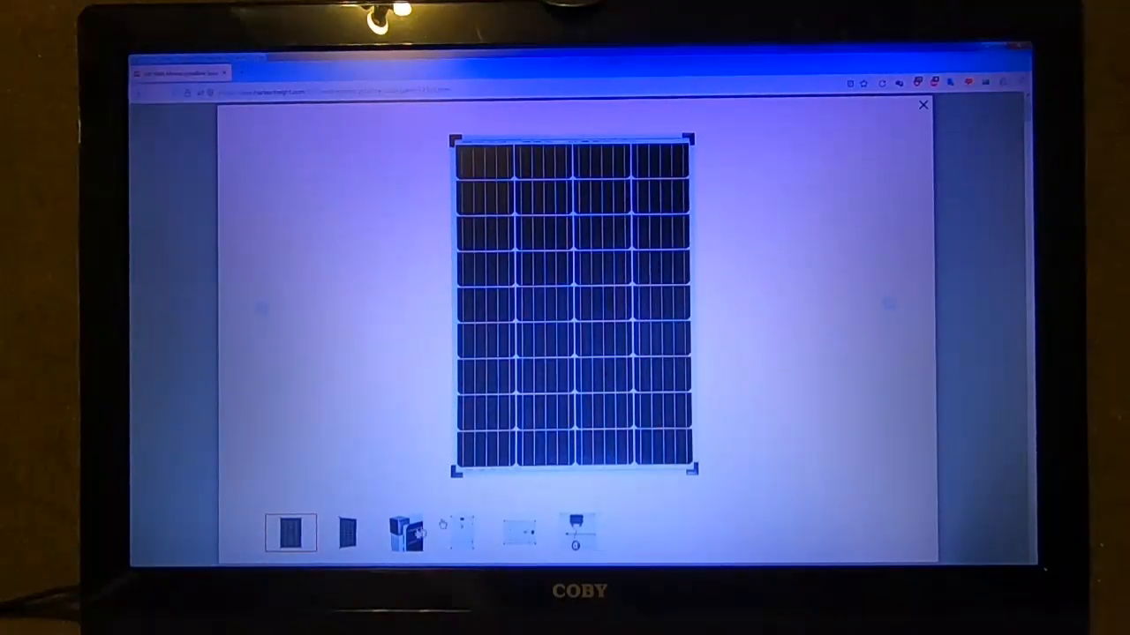
View the corner bracket close-up, then the angled front view, then the close-up again.
left_click(405, 533)
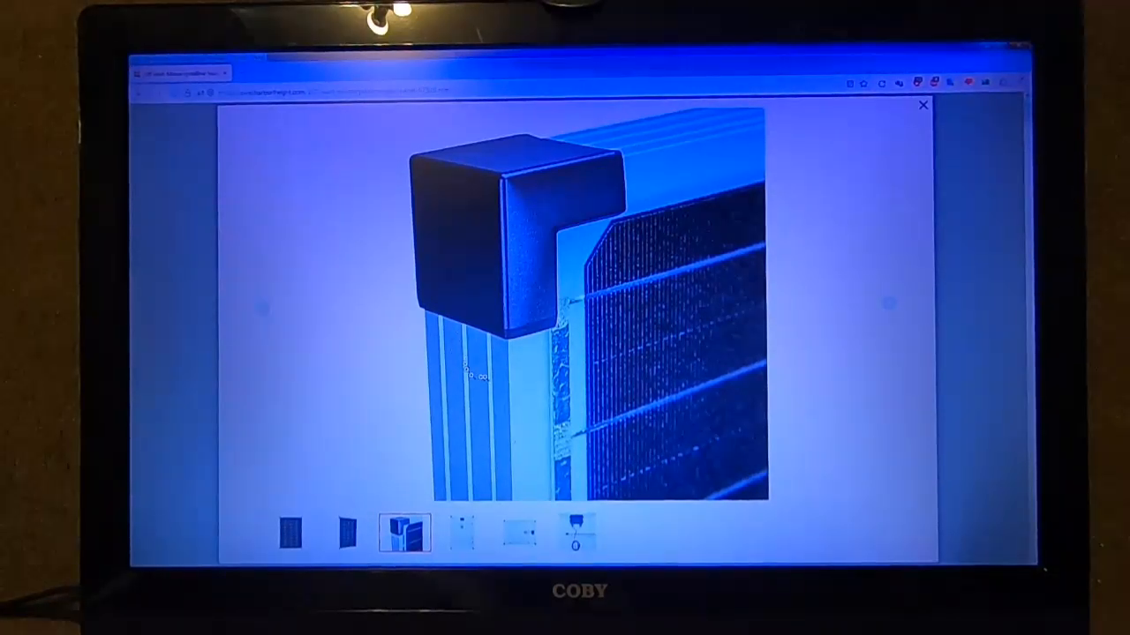
left_click(346, 532)
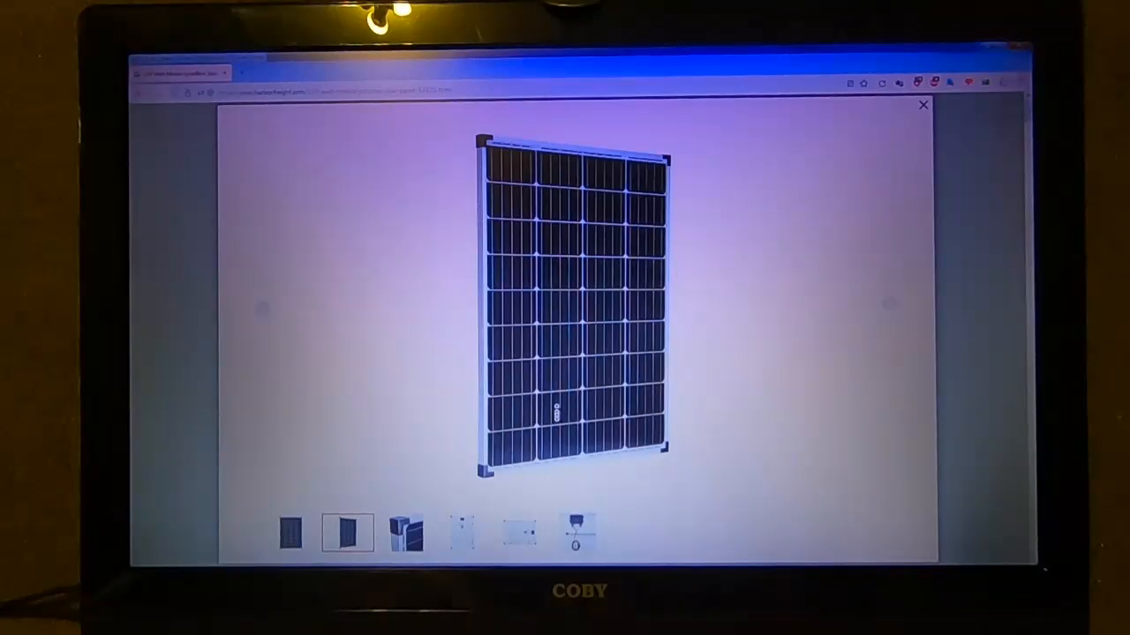
left_click(405, 532)
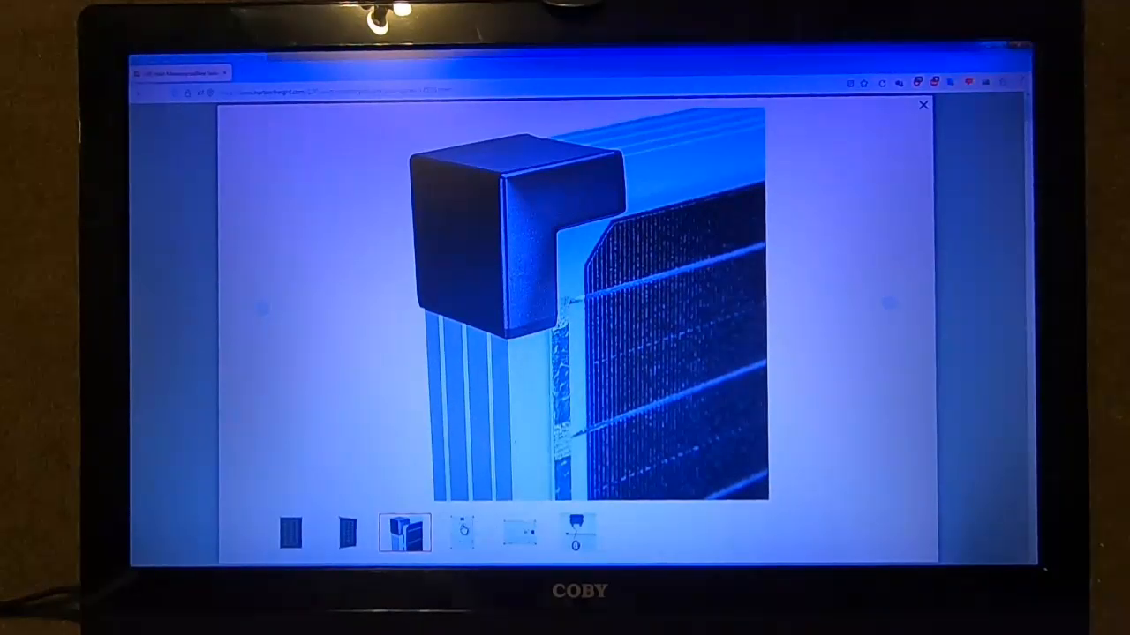
Show the fourth photo: the panel's back with junction box and cable.
left_click(462, 533)
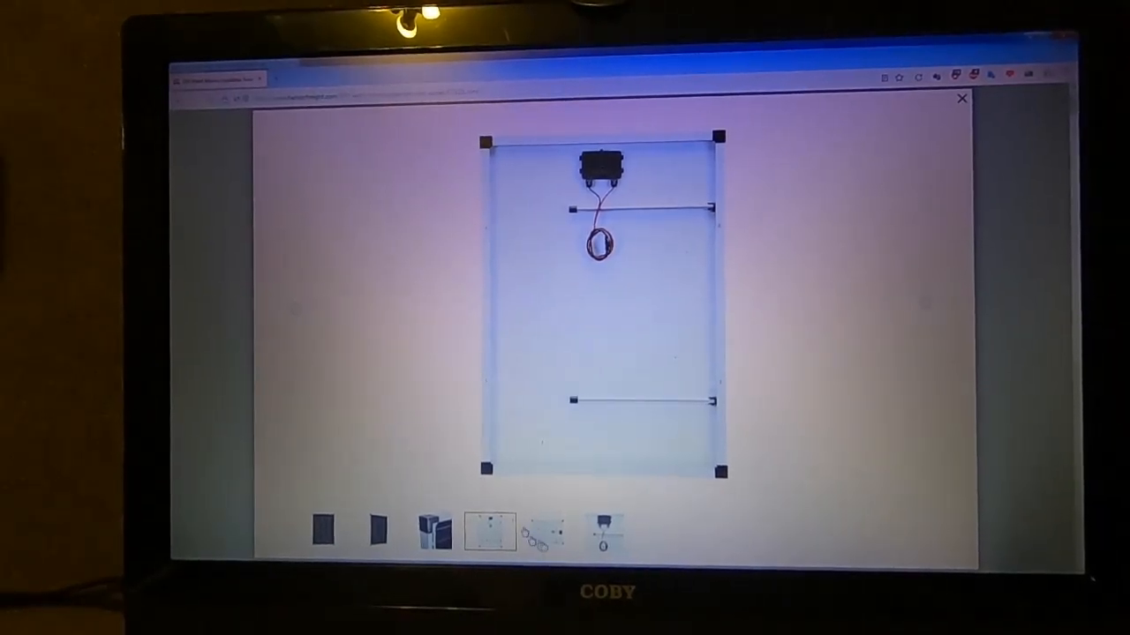
View the sideways back and junction box close-up, then restore the front photo on the page.
left_click(547, 531)
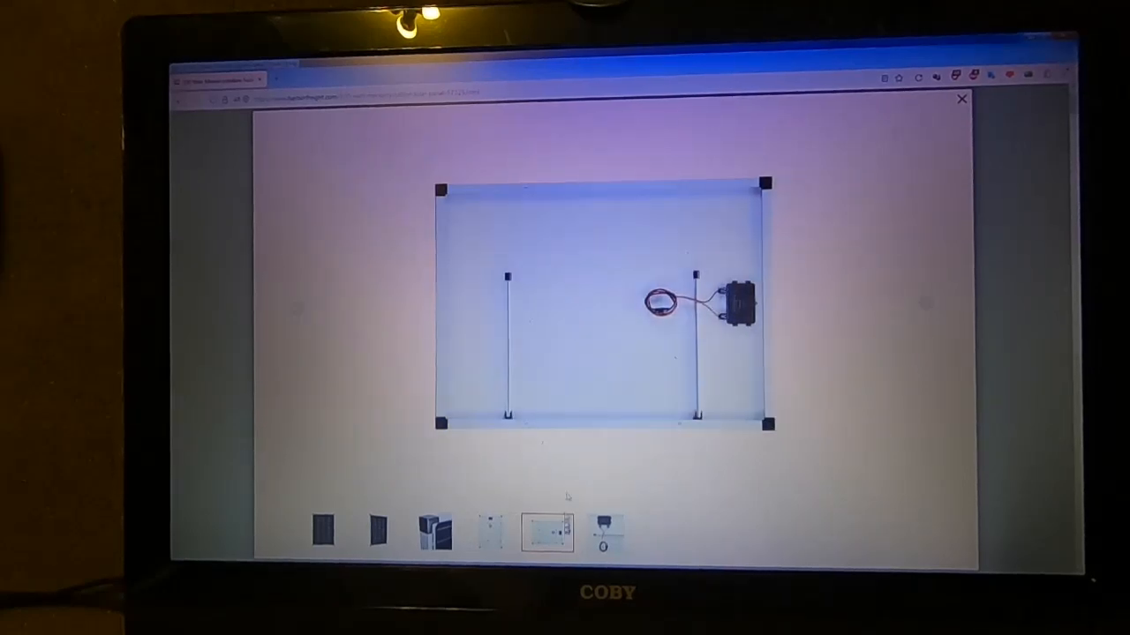
left_click(604, 534)
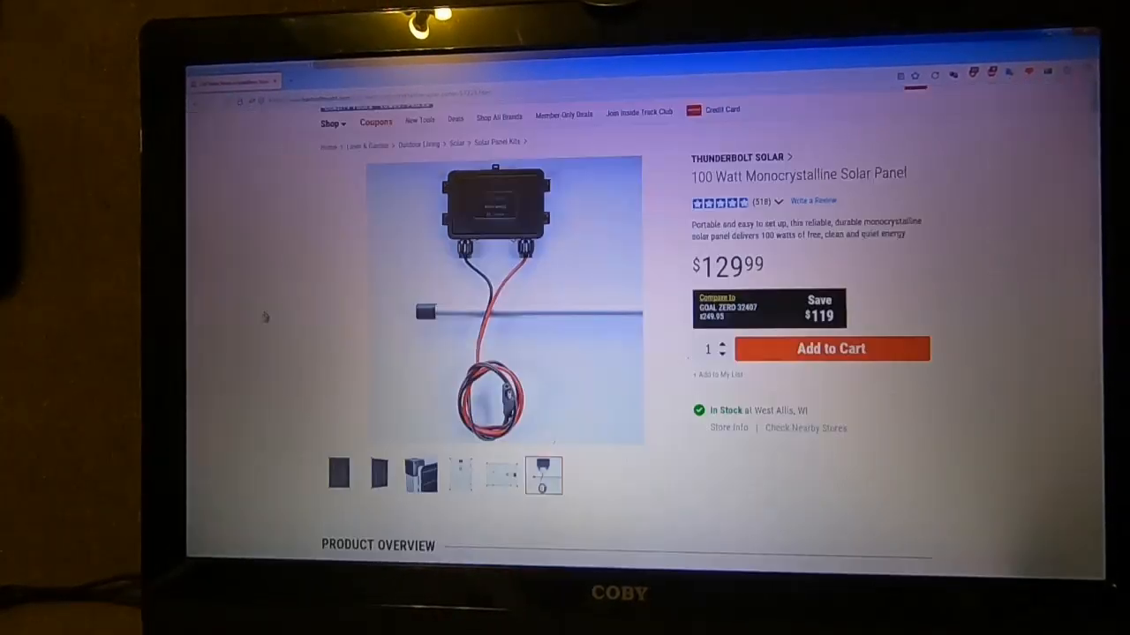
left_click(339, 474)
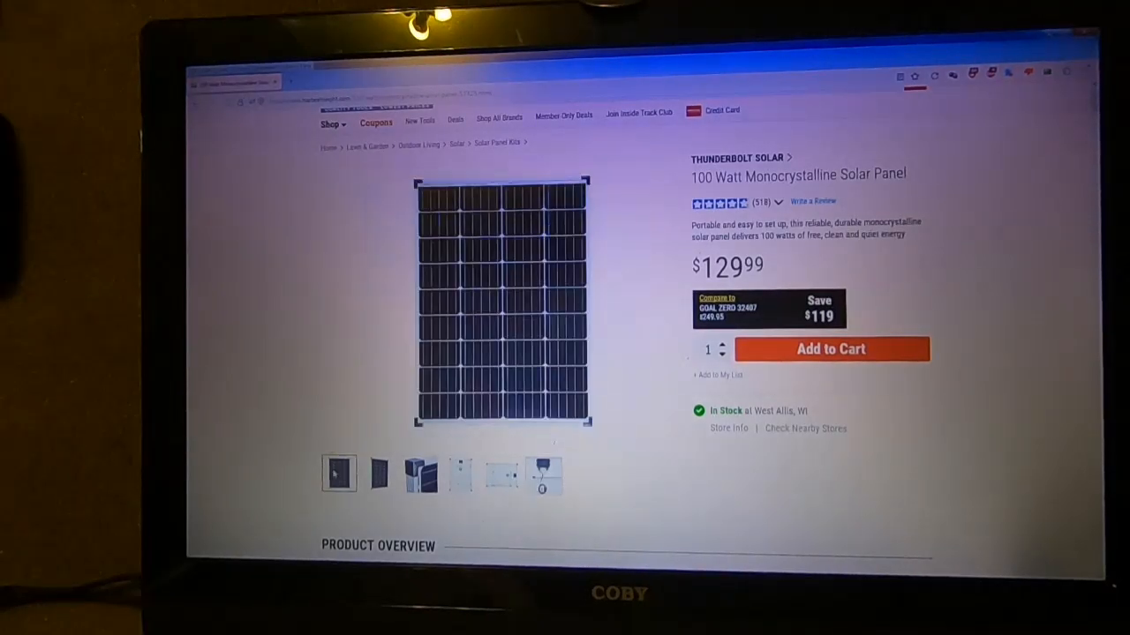